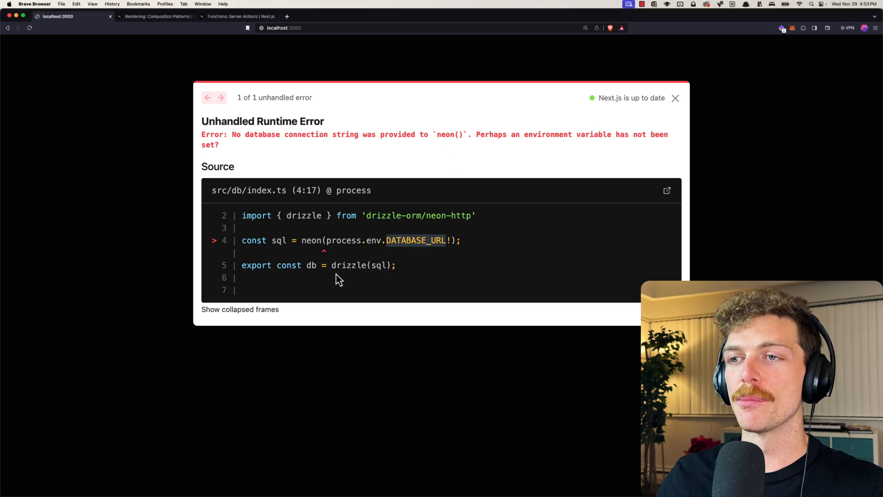
mouse_move(246, 284)
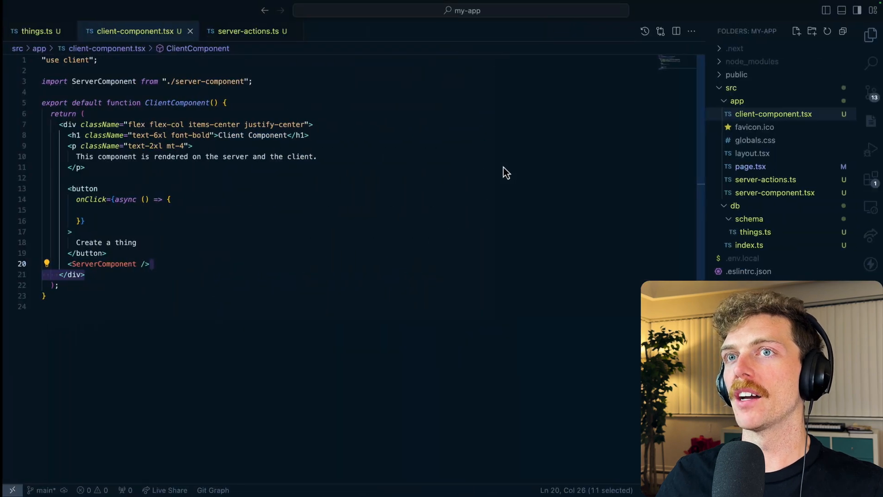
Return to Brave's runtime error saying no database connection string was provided to neon().
click(742, 258)
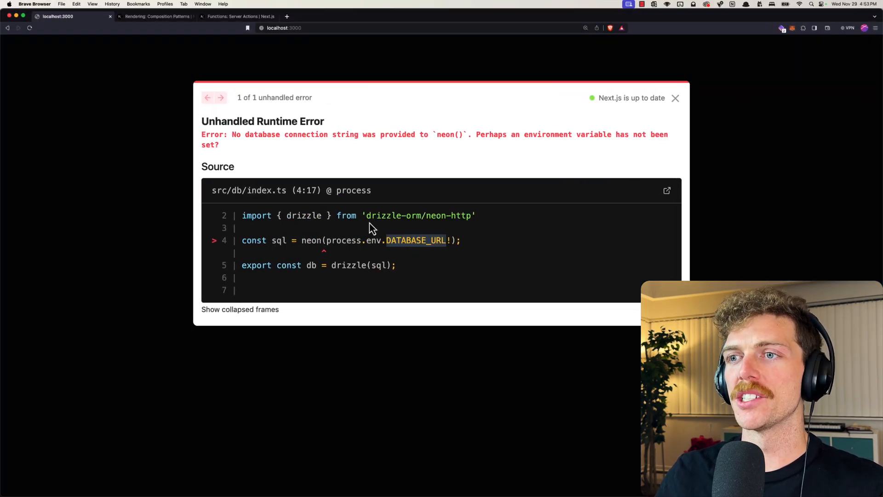
mouse_move(406, 213)
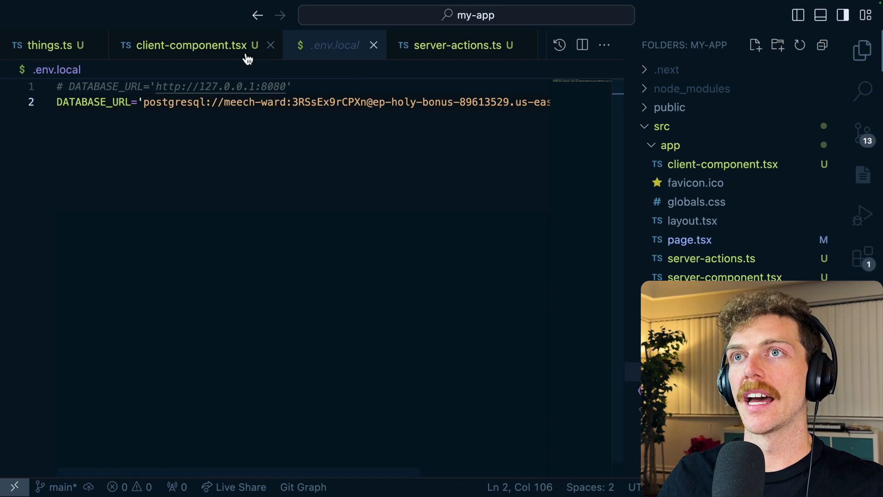
Compare client-component.tsx with page.tsx to see how the components are used.
click(194, 45)
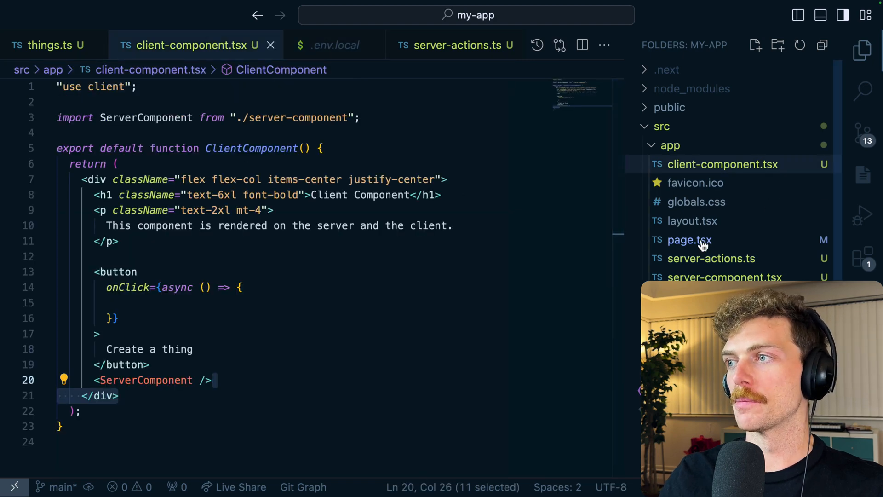
click(690, 239)
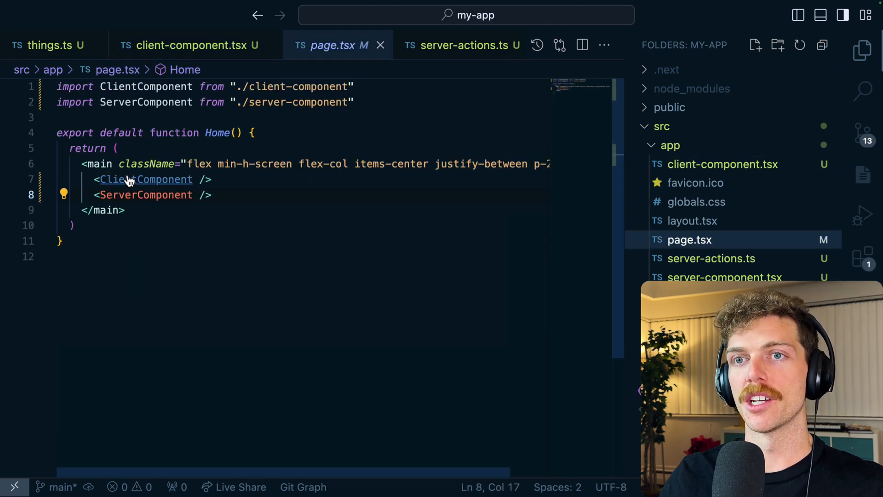
click(188, 45)
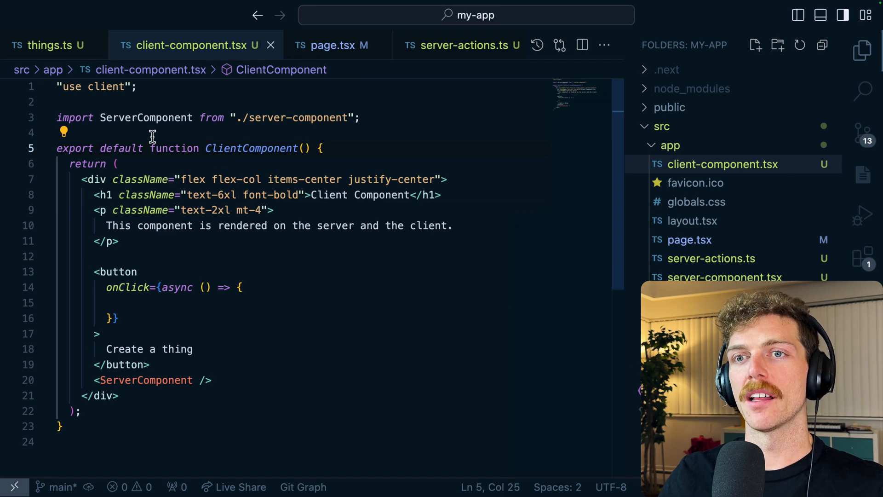
mouse_move(276, 160)
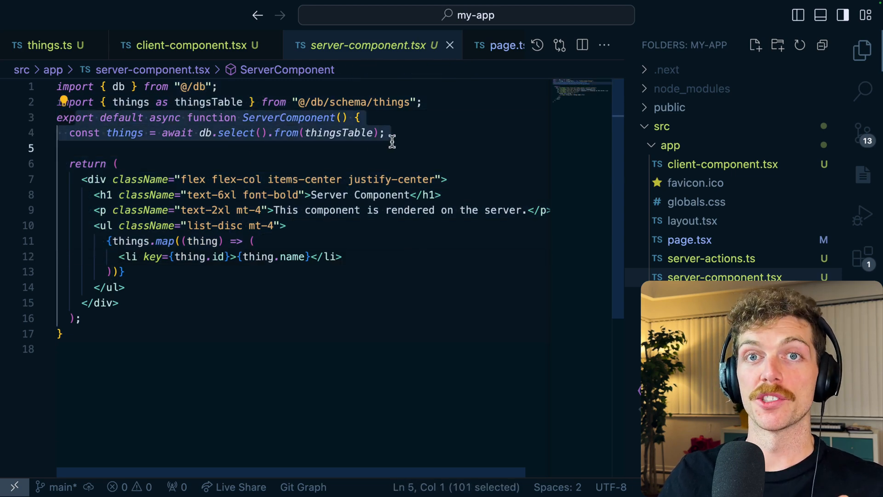
click(194, 45)
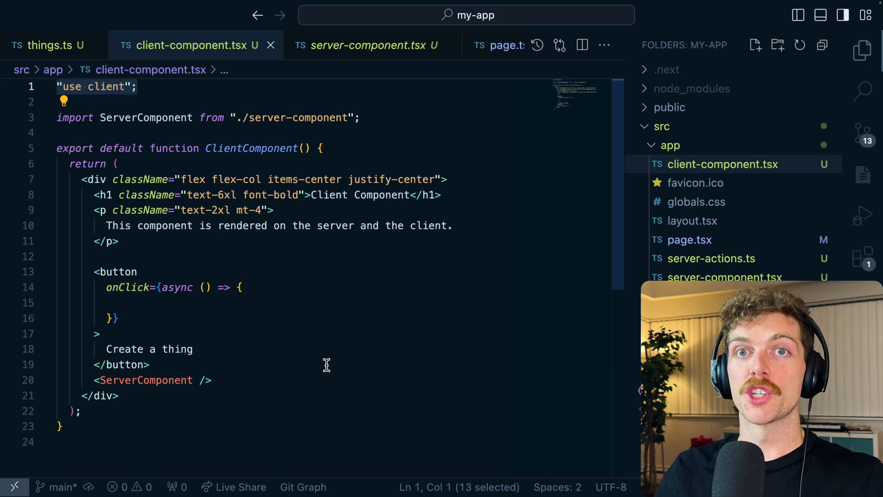
mouse_move(276, 329)
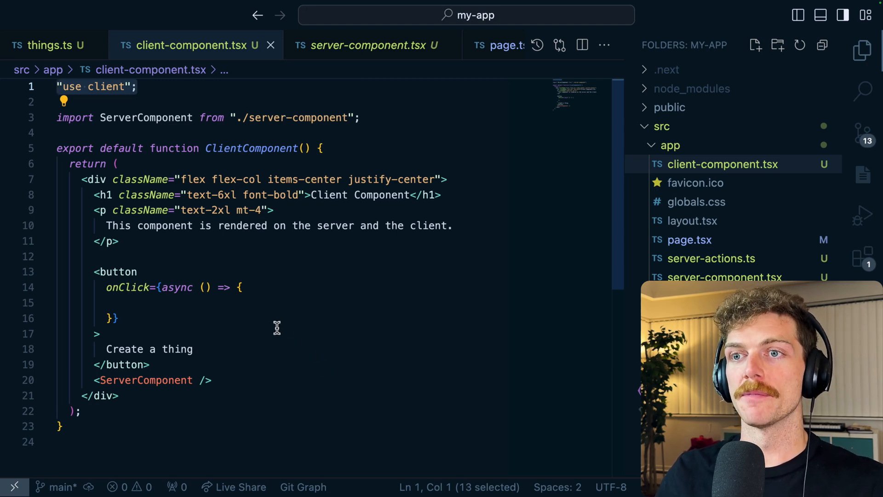
mouse_move(146, 379)
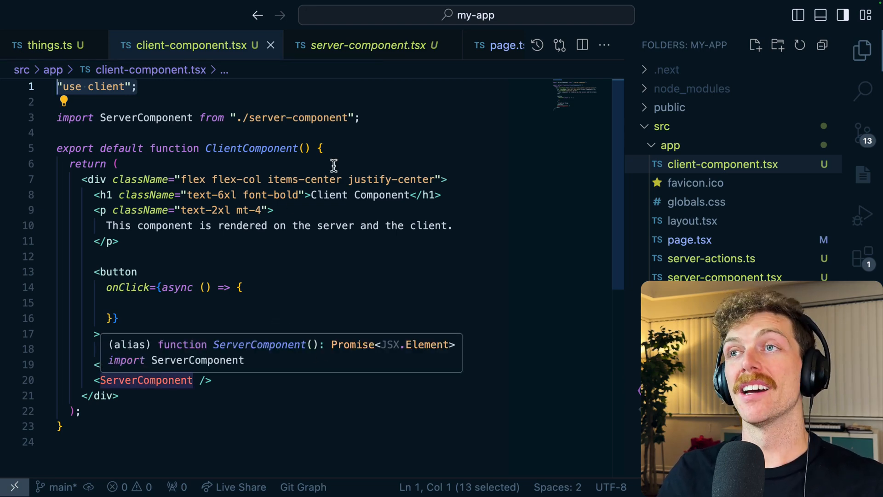
Check the ServerComponent definition, then select its import line in client-component.tsx.
click(367, 45)
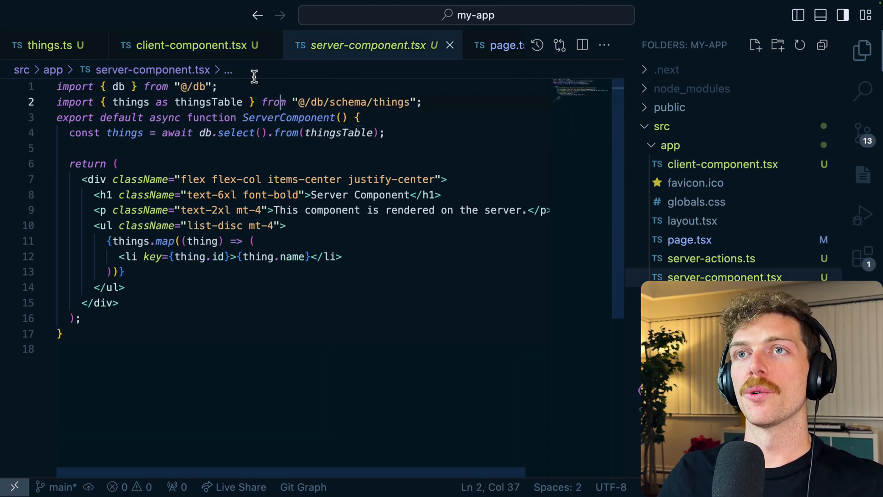
click(191, 45)
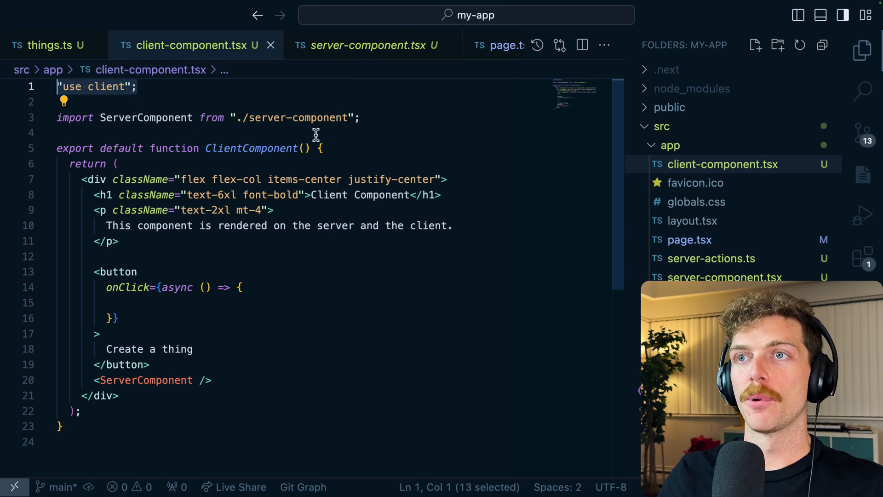
click(399, 194)
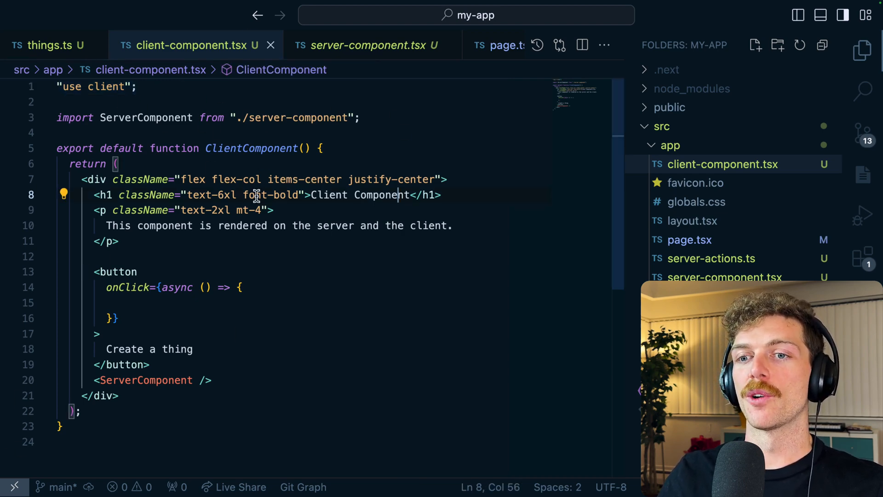
click(56, 118)
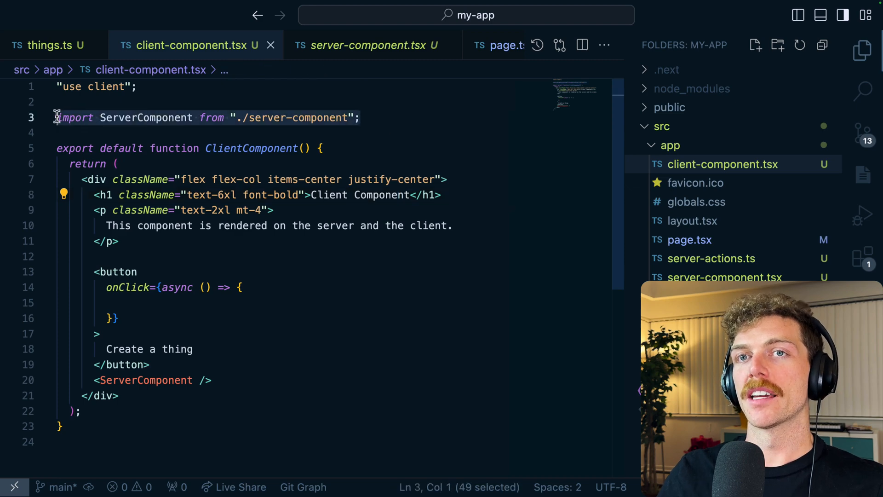
Replace the ServerComponent import with an optional children?: React.ReactNode prop rendered as {children}.
key(Delete)
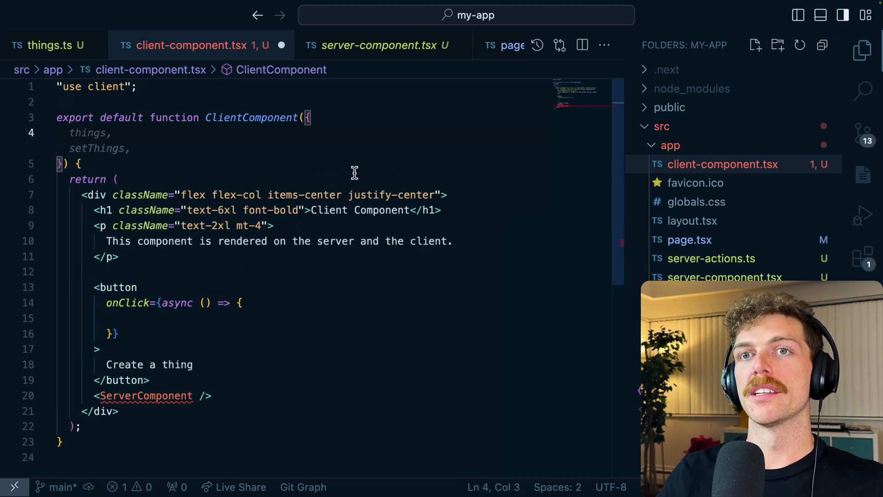
text(children,)
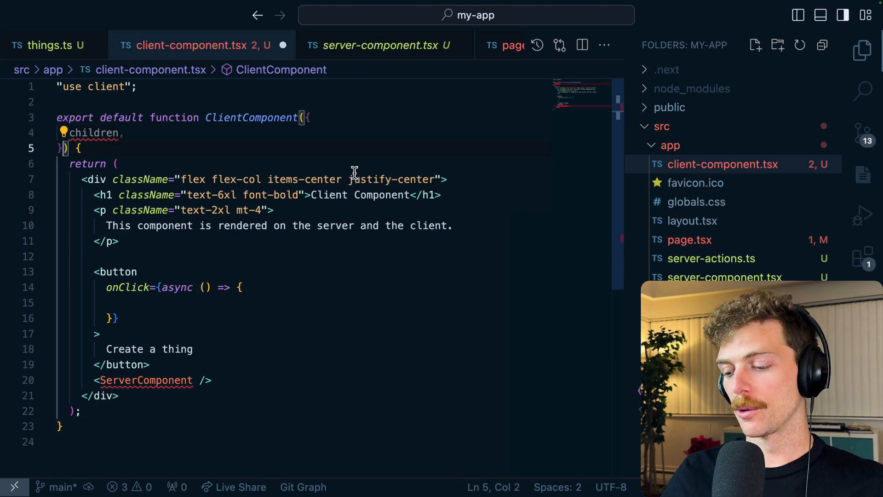
text(children?: React.ReactNode;)
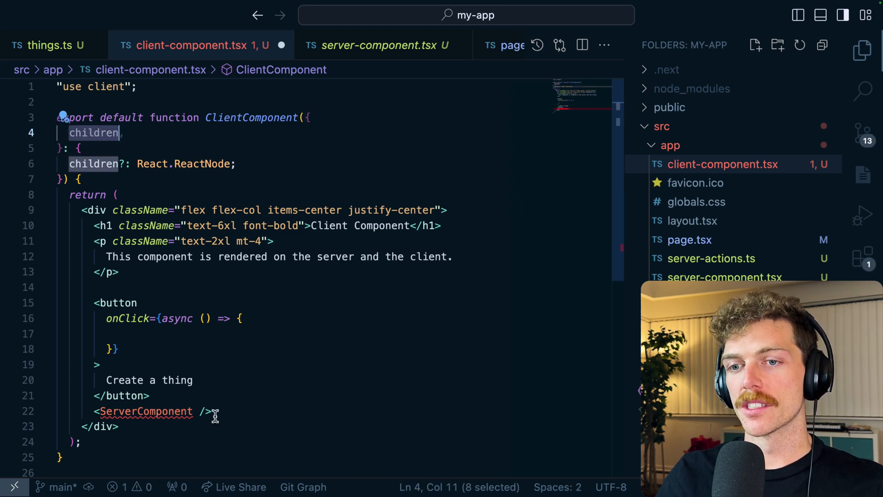
text({children})
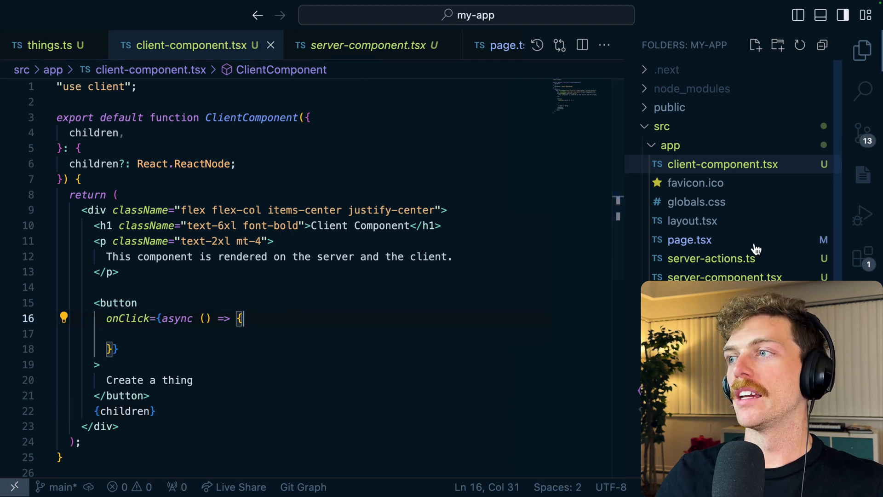
click(689, 240)
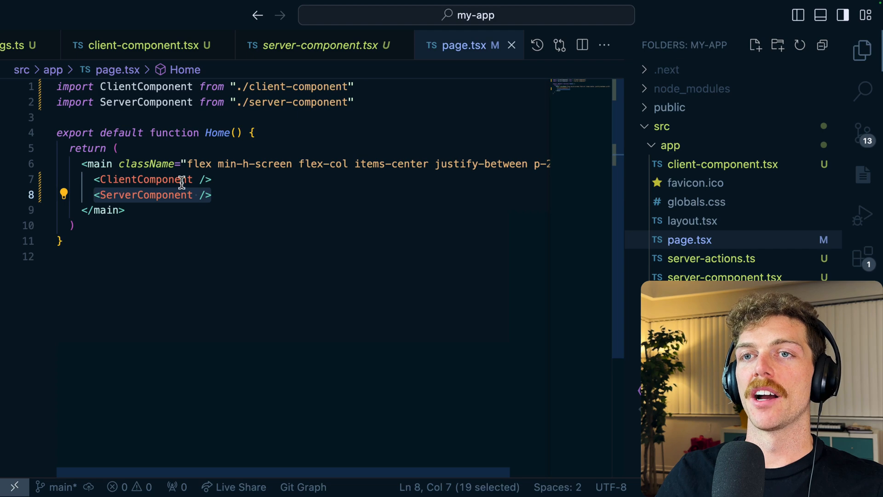
Wrap <ServerComponent /> inside <ClientComponent> in page.tsx, briefly checking server-component.tsx.
click(213, 179)
text(</ClientComponent>)
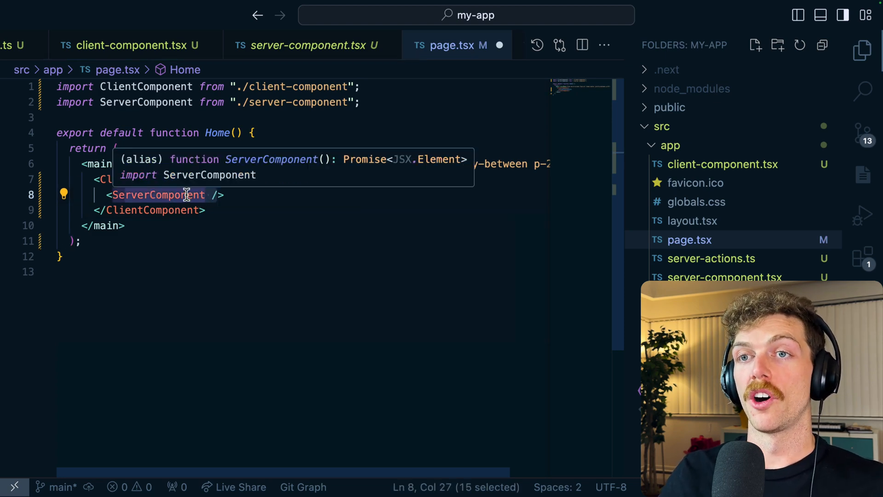
click(311, 45)
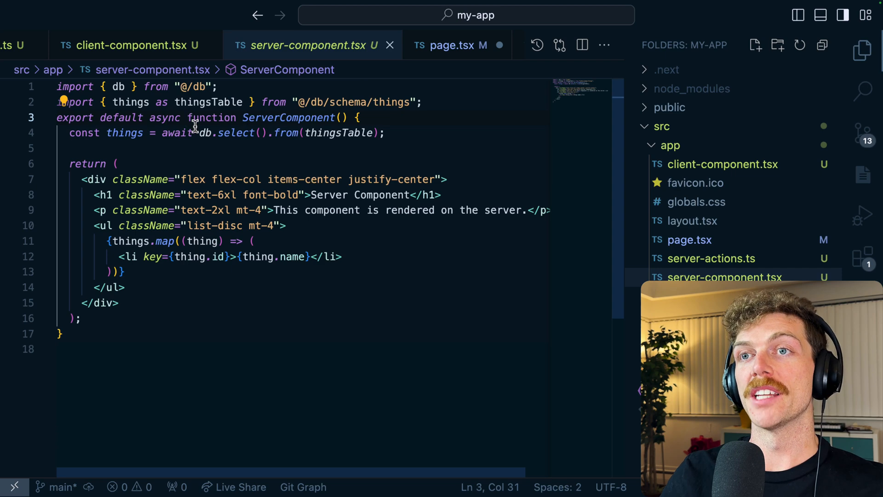
click(130, 45)
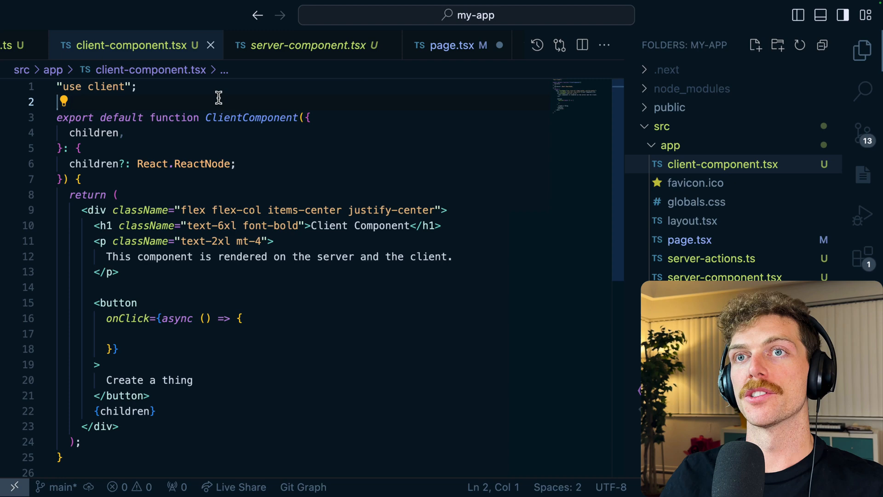
Make the onClick handler await createThing({ name: "Thing" }) and check its server-actions definition.
text(import { createThing } from "./server-actions";)
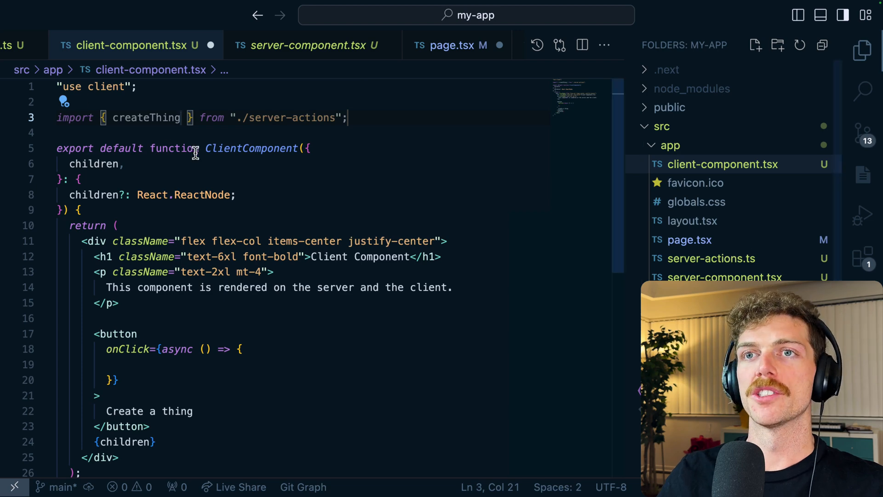
double_click(146, 117)
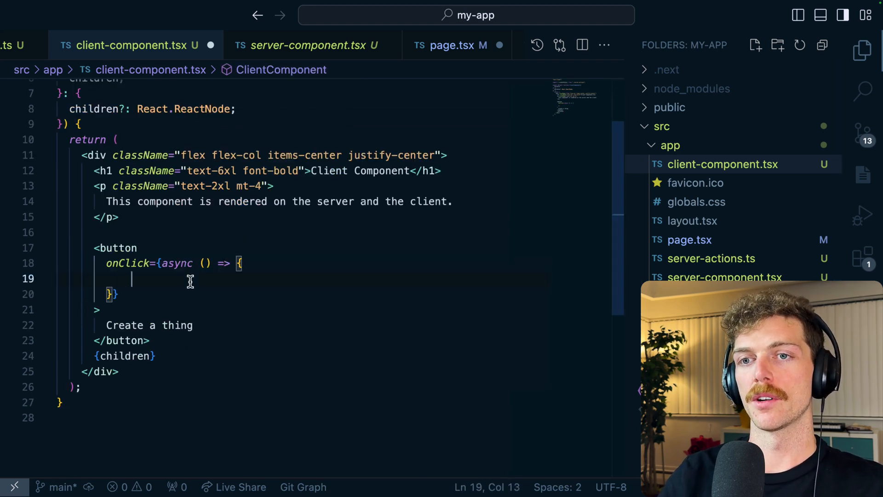
text(await createThing({ name: "Thing" });)
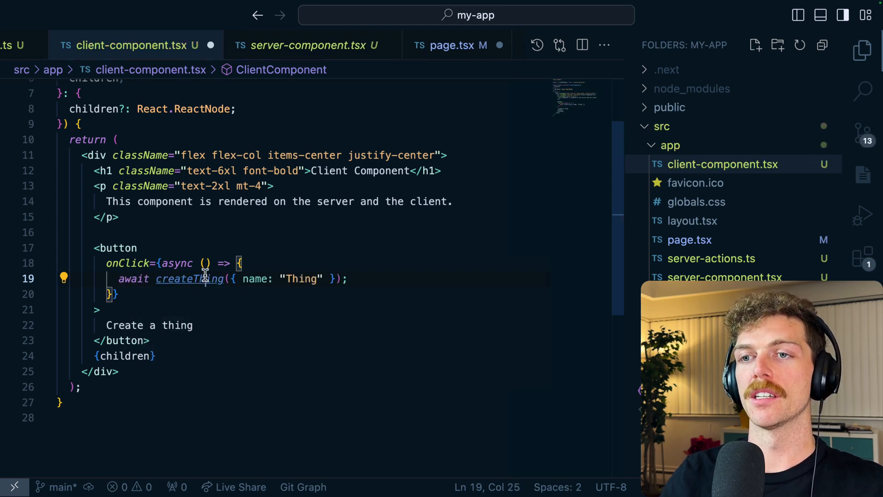
click(189, 278)
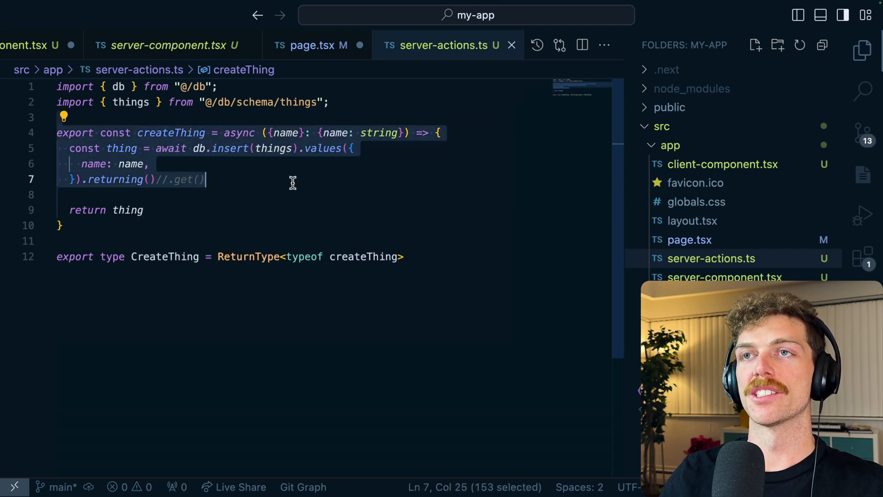
click(149, 45)
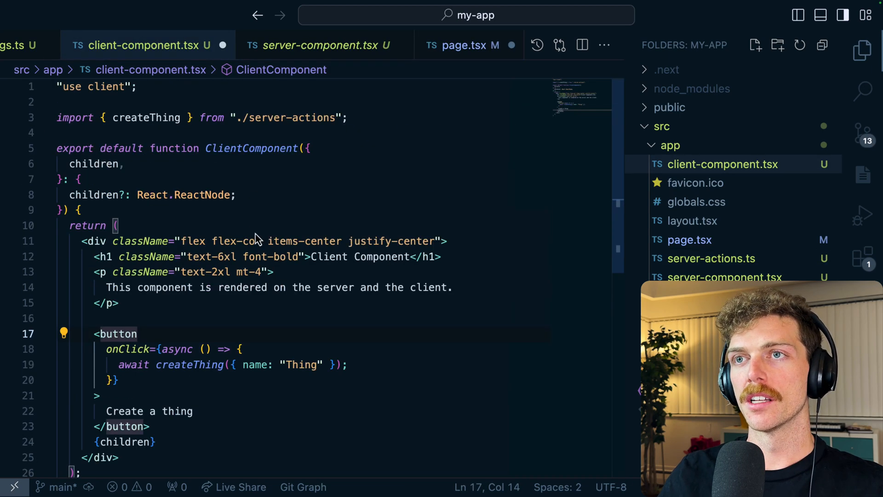
scroll(down, 3)
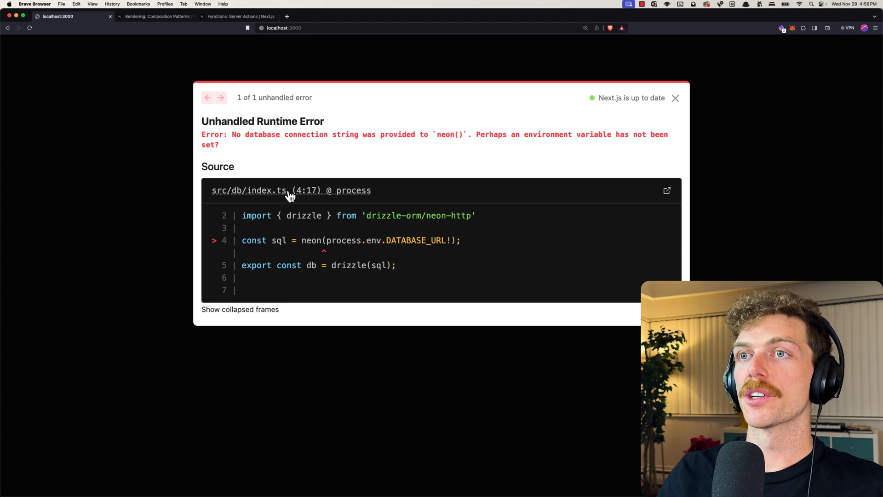
Review src/db/index.ts and the DATABASE_URL error, then open the Composition Patterns docs.
drag(201, 134, 445, 296)
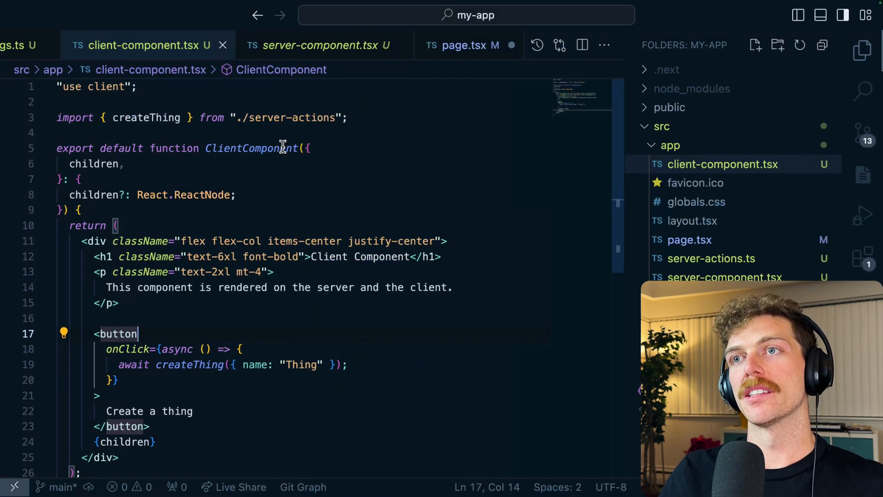
click(335, 45)
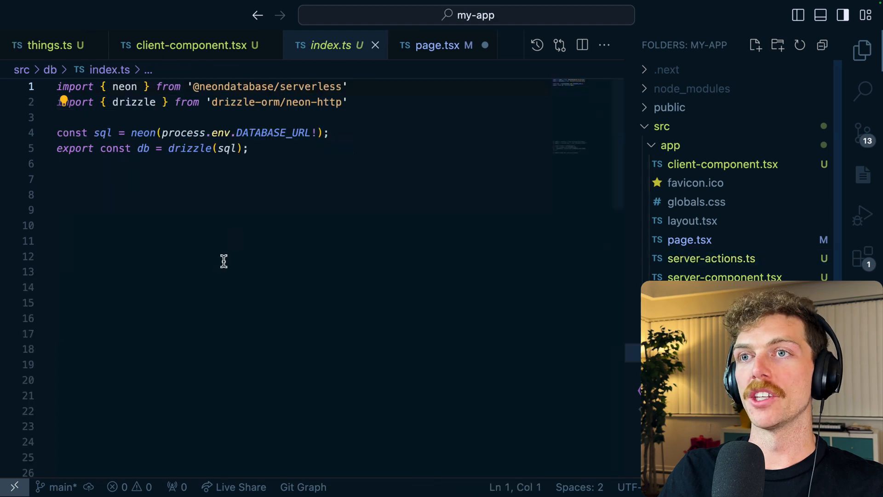
double_click(270, 133)
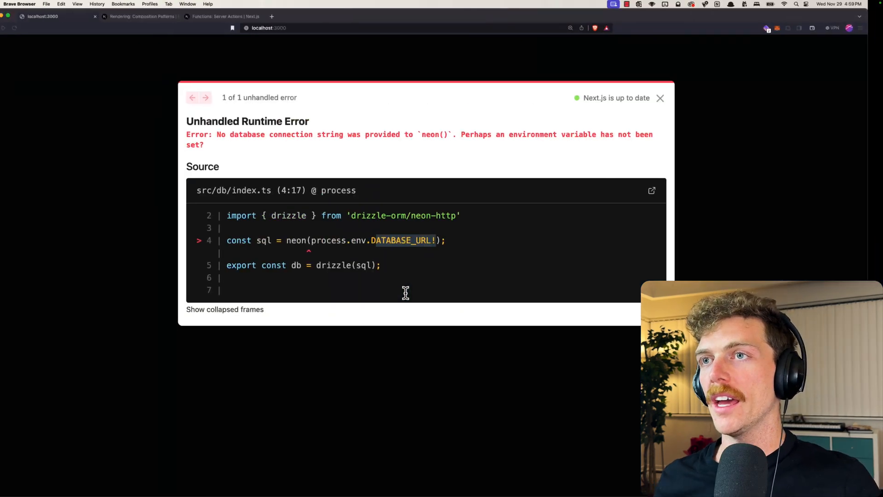
click(140, 16)
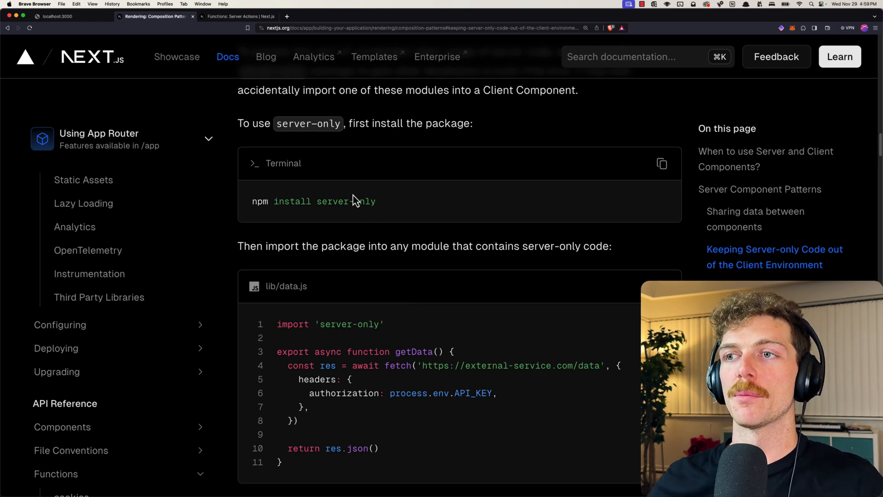
Add import 'server-only' as the first line of src/db/index.ts.
drag(276, 201, 376, 201)
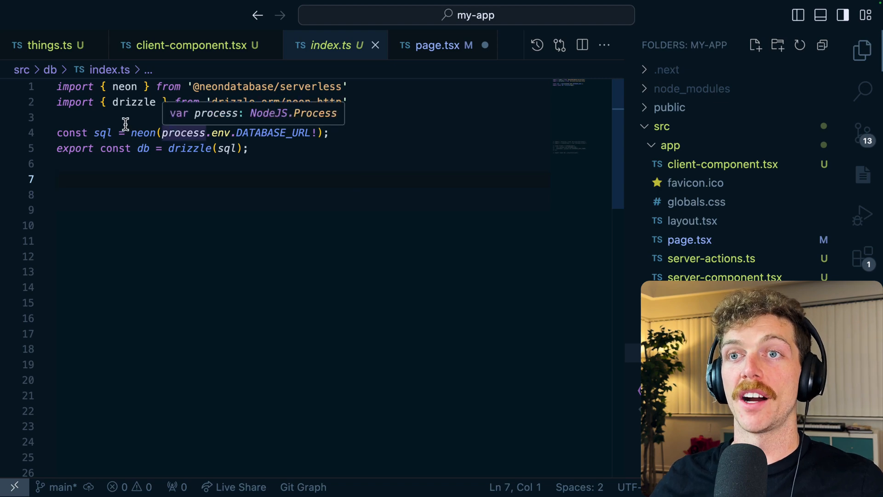
click(57, 86)
text(import)
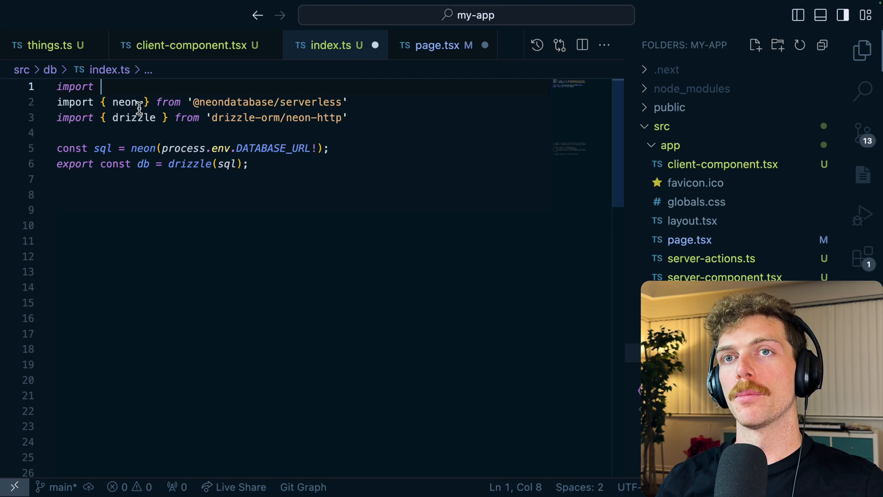
text('server-only')
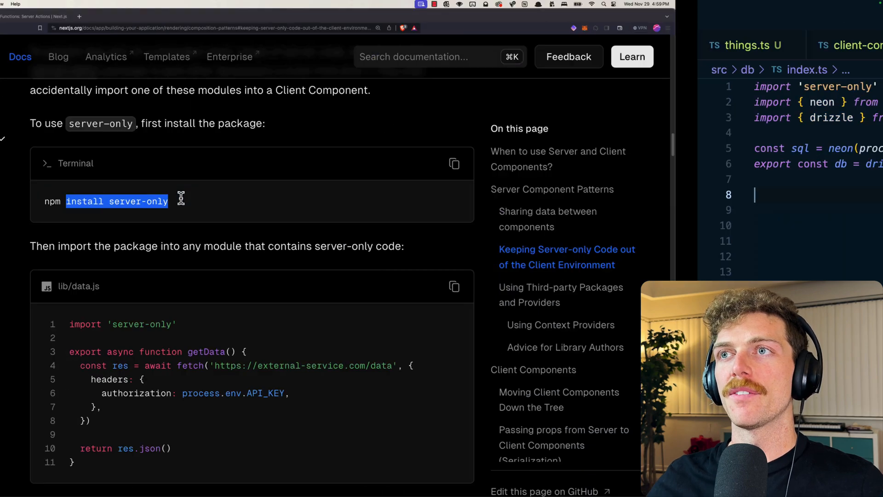
Check the localhost:3000 Failed to compile error about server-only reaching client-component.tsx.
click(68, 16)
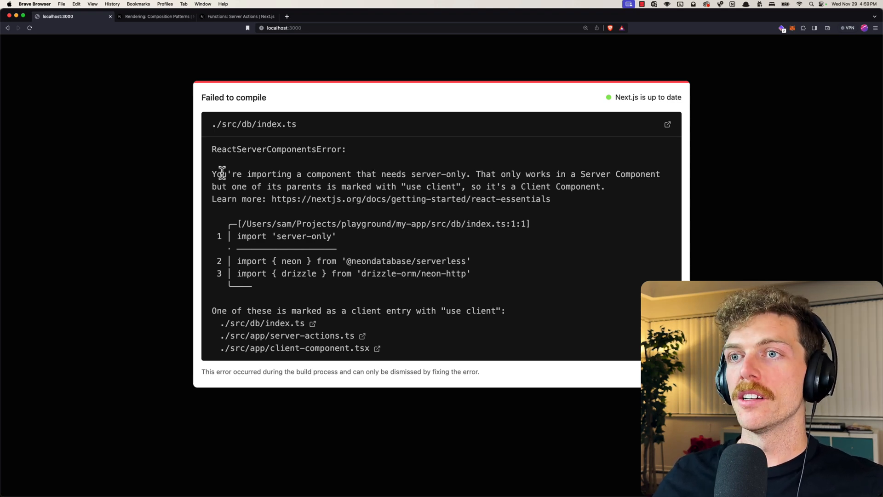
mouse_move(462, 179)
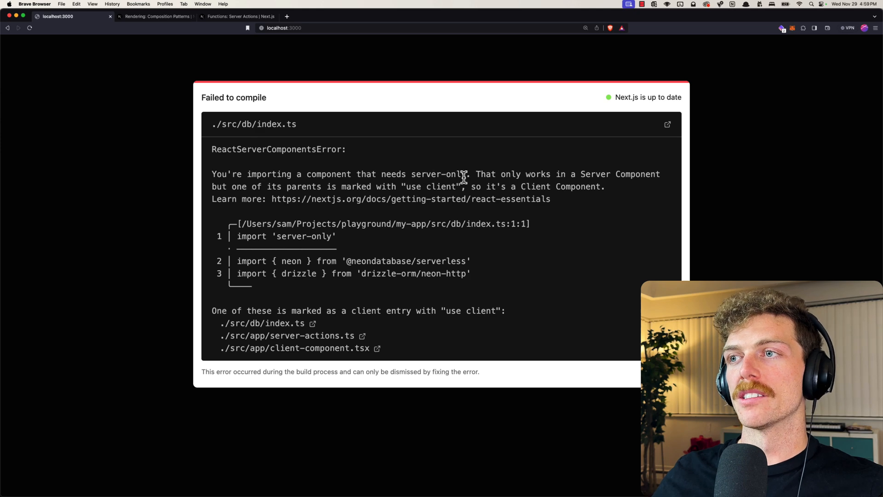
mouse_move(507, 185)
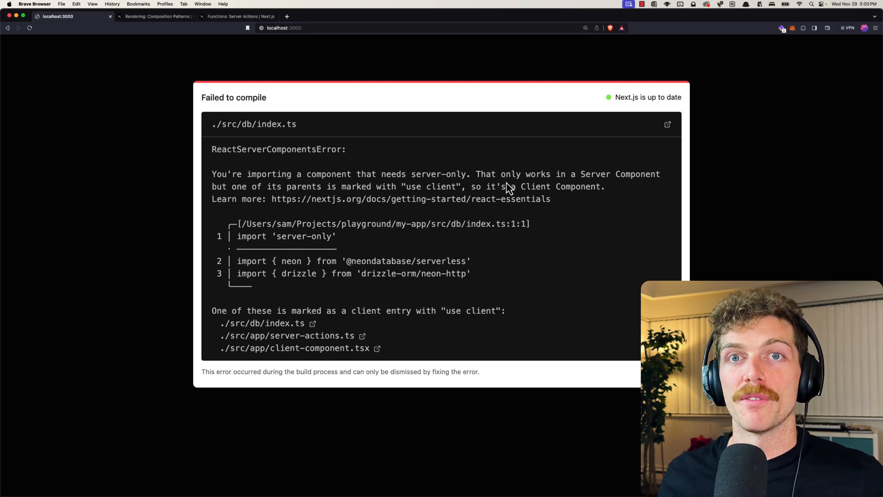
mouse_move(607, 228)
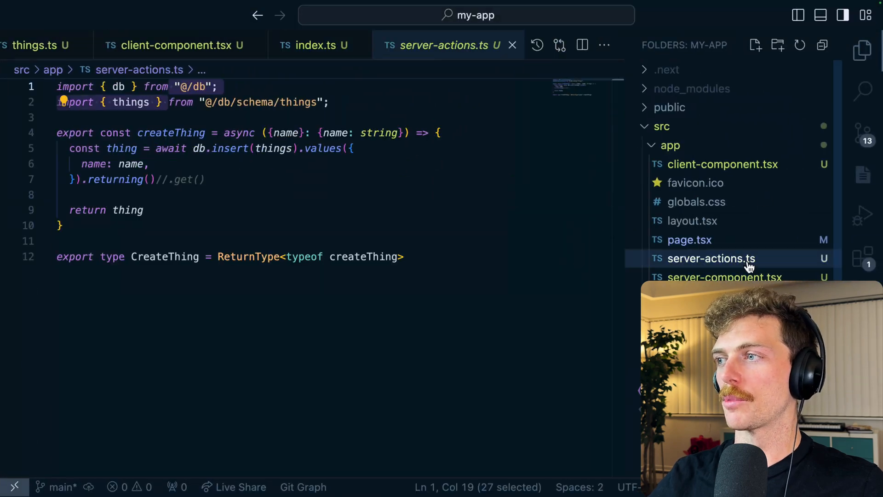
Insert a "use server" directive line above the imports in server-actions.ts.
key(Enter)
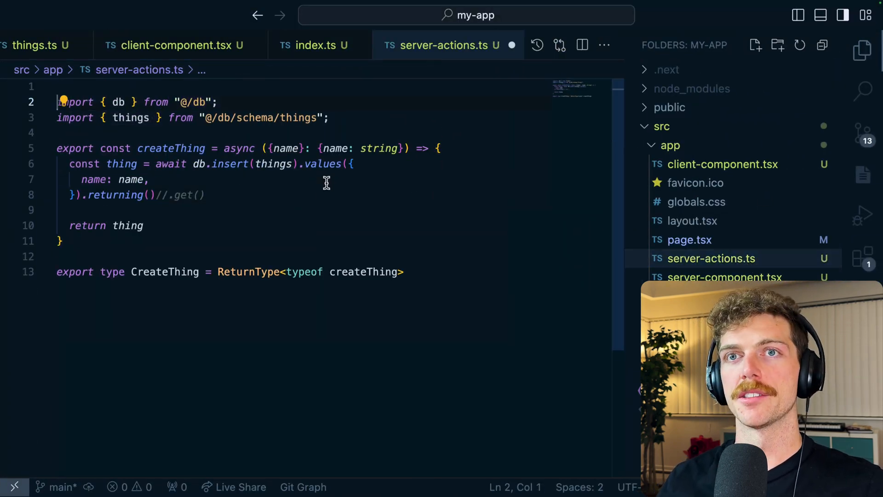
text("use")
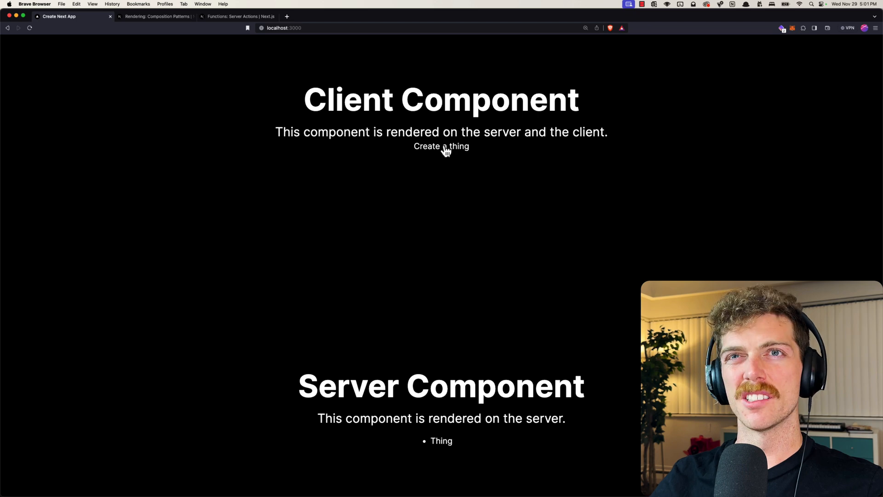
mouse_move(488, 189)
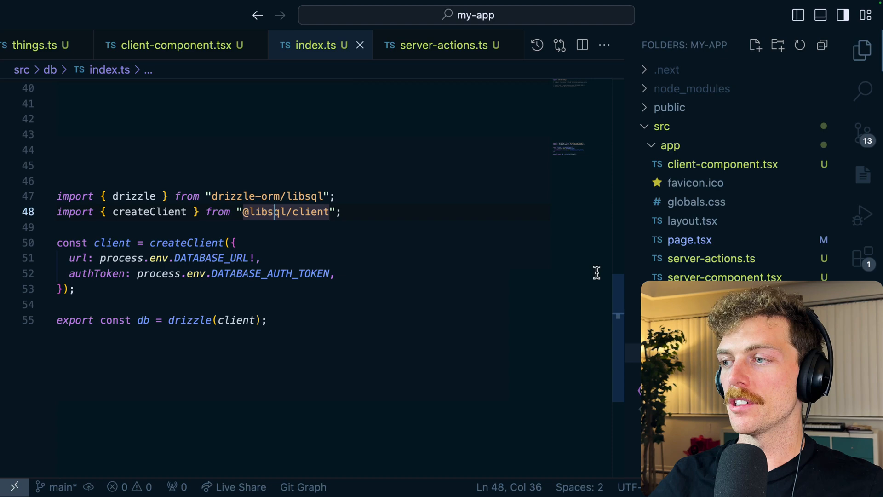
Uncomment the sqliteTable block in things.ts to use the SQLite schema.
click(50, 45)
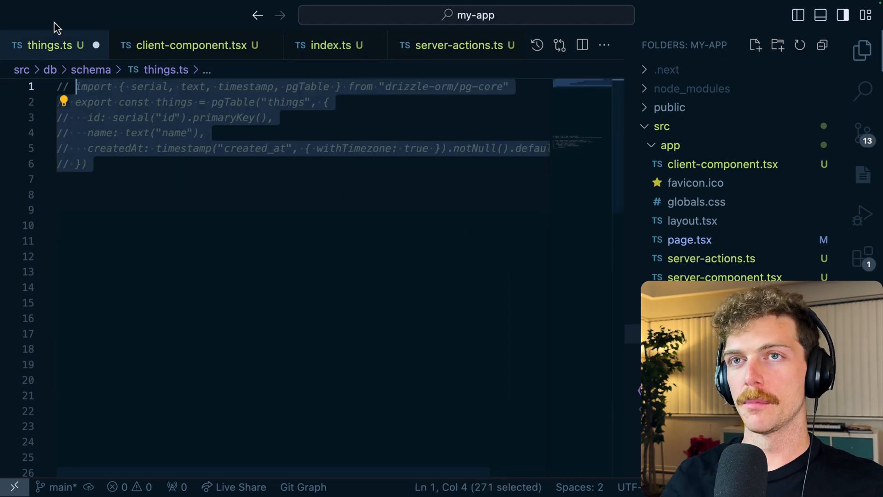
scroll(down, 3)
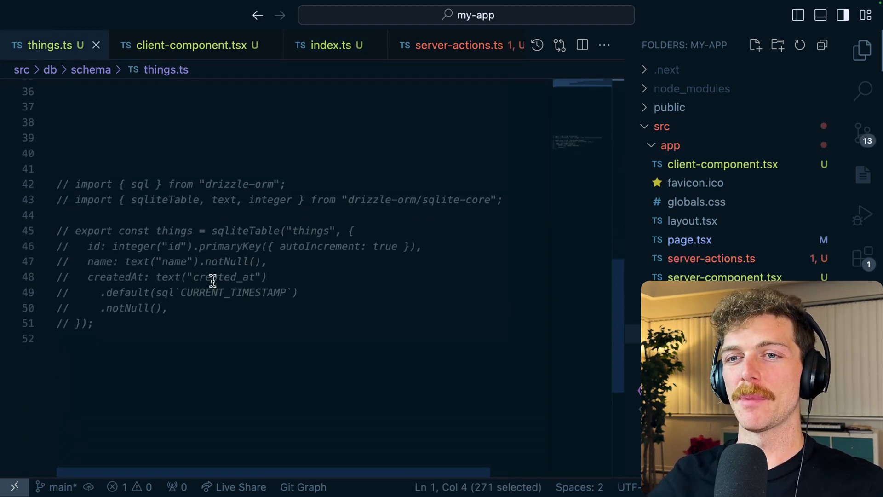
key(ctrl+/)
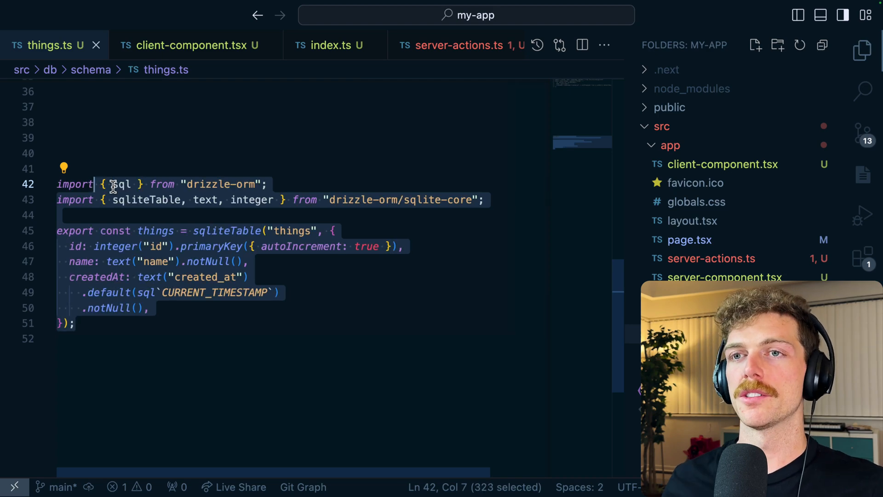
click(447, 45)
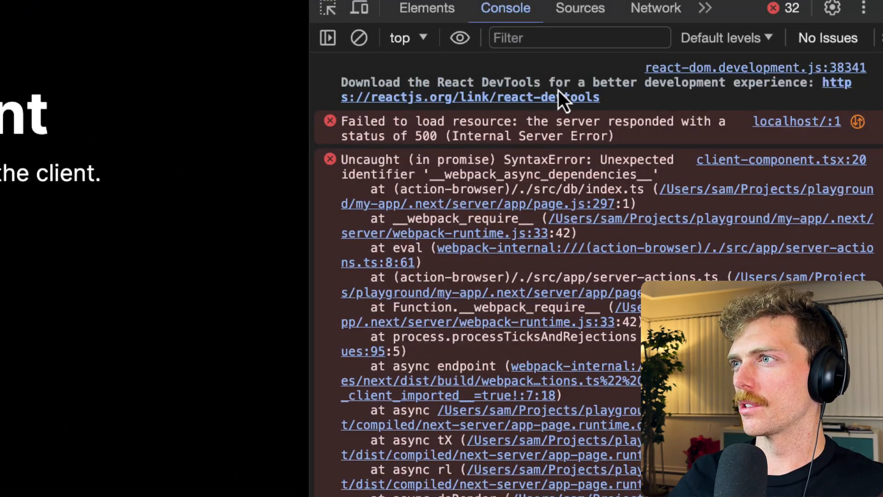
mouse_move(467, 194)
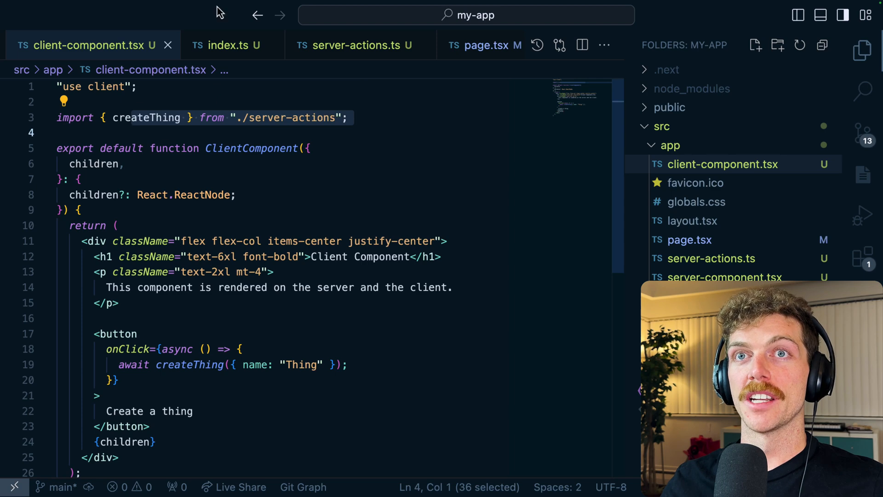
Import createThing from './server-actions' at the top of page.tsx.
scroll(down, 3)
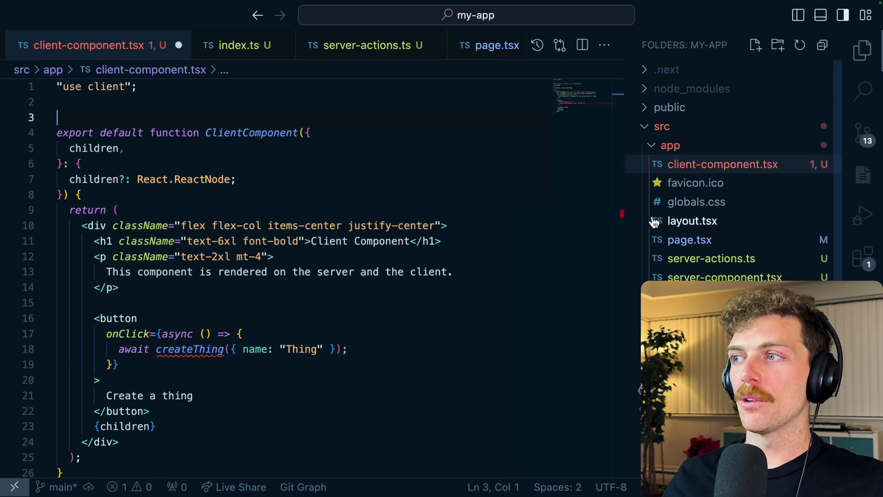
click(496, 45)
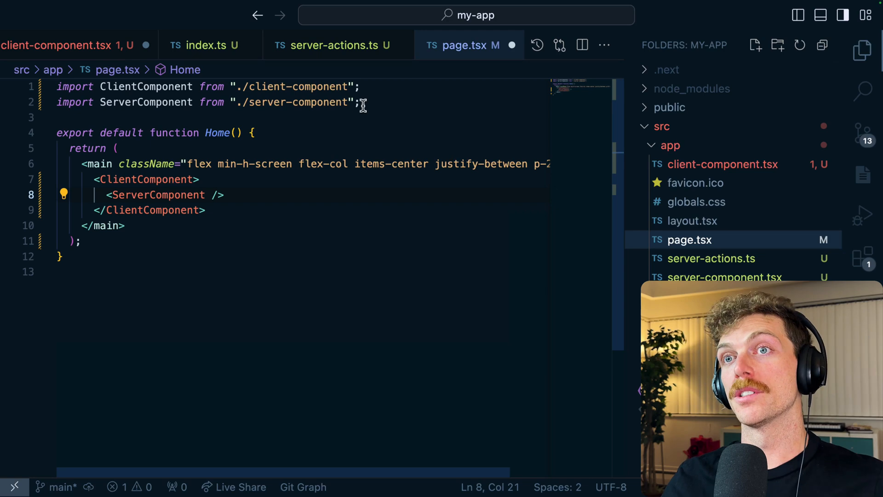
text(import { createThing } from "./server-actions";)
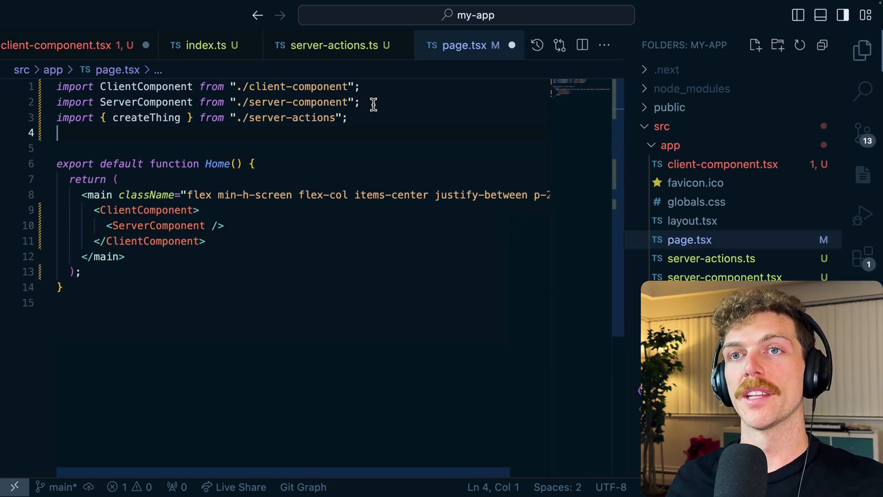
Add a createThing prop to ClientComponent typed with an exported CreateThing type.
click(78, 45)
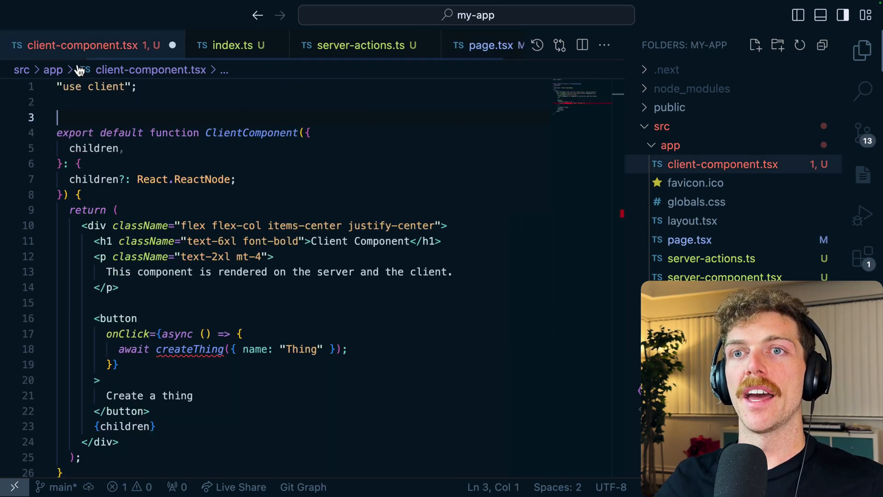
click(121, 148)
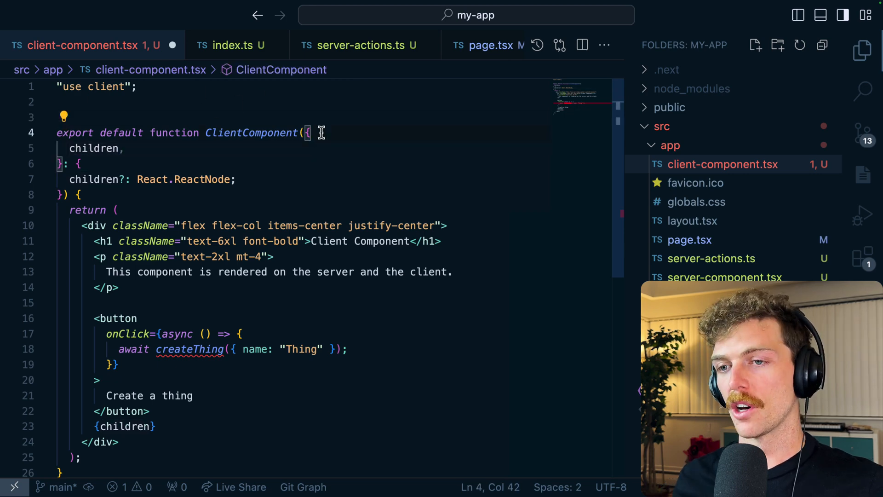
text(createThing,)
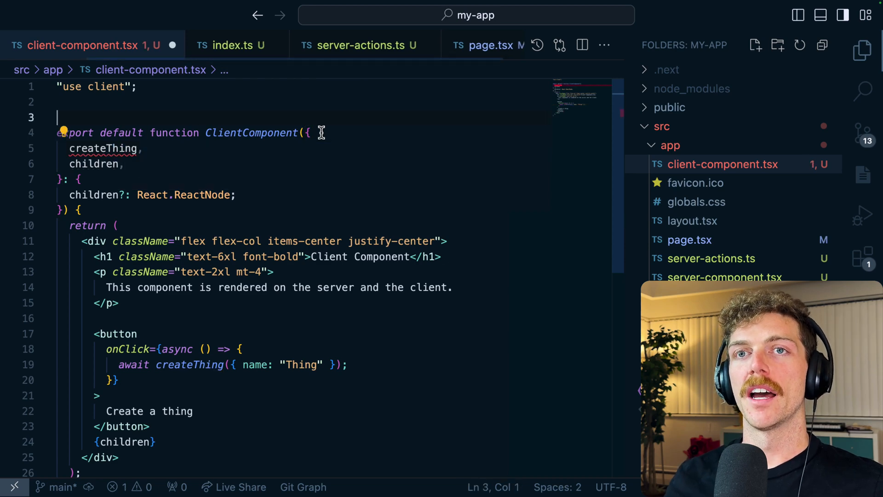
text(import {)
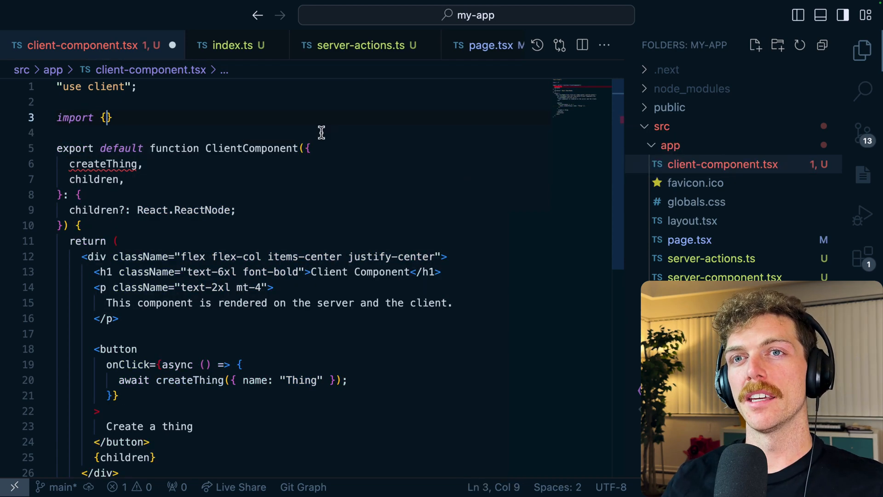
text(type CreateThing)
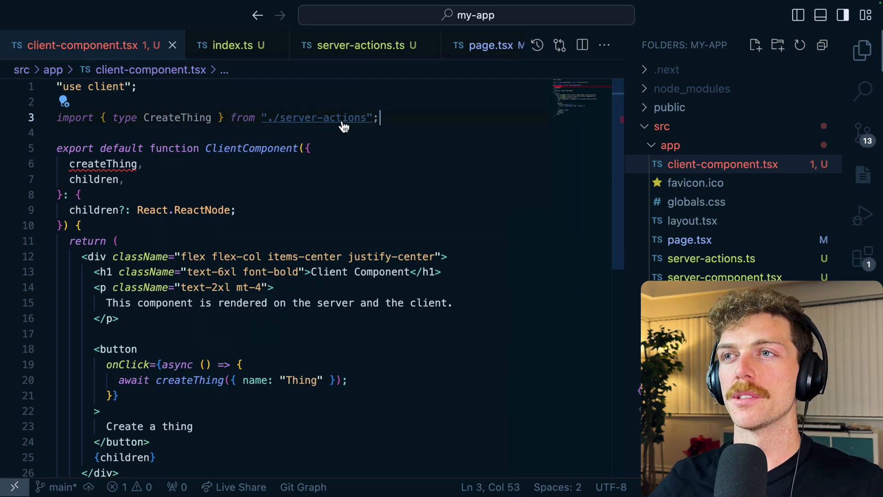
click(363, 45)
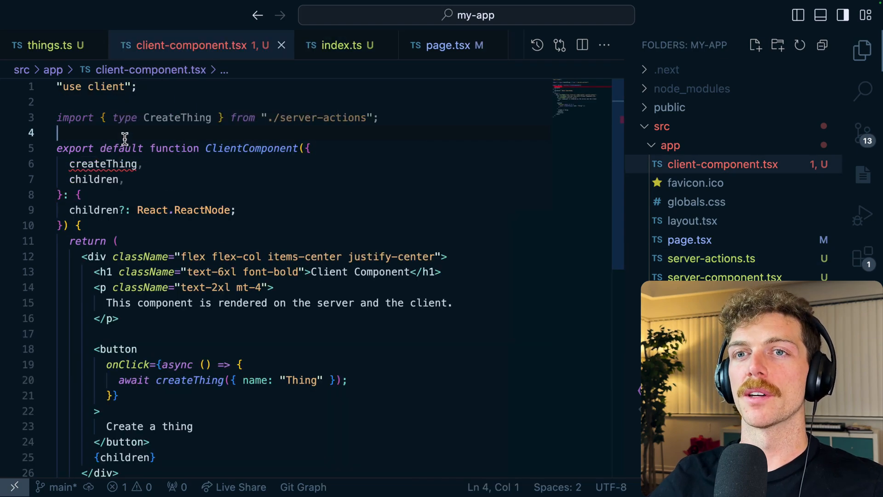
click(252, 210)
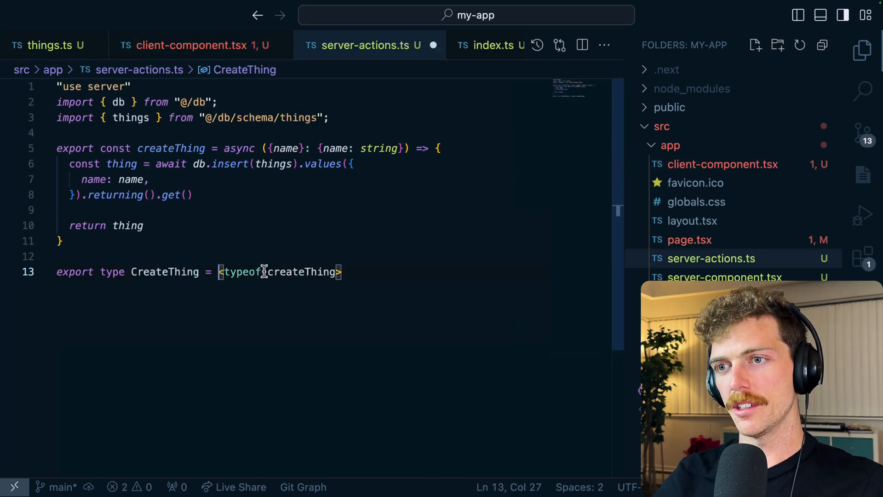
click(189, 45)
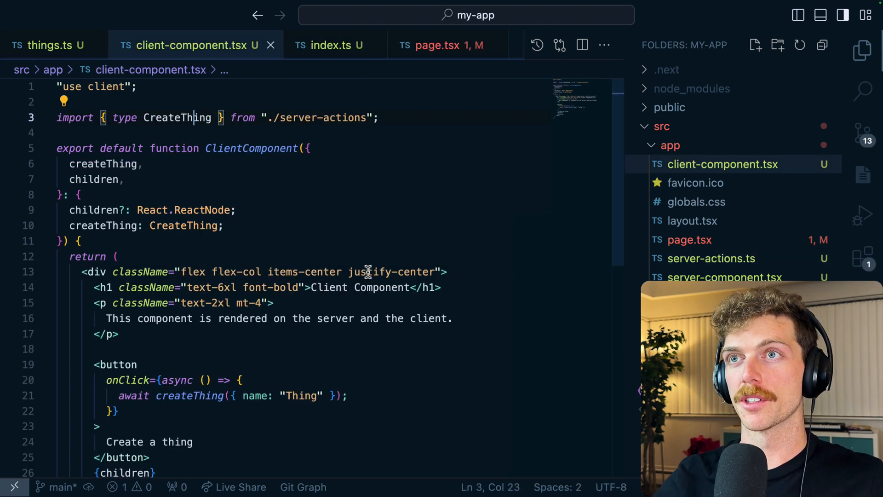
Pass createThing={createThing} to ClientComponent in page.tsx.
click(436, 46)
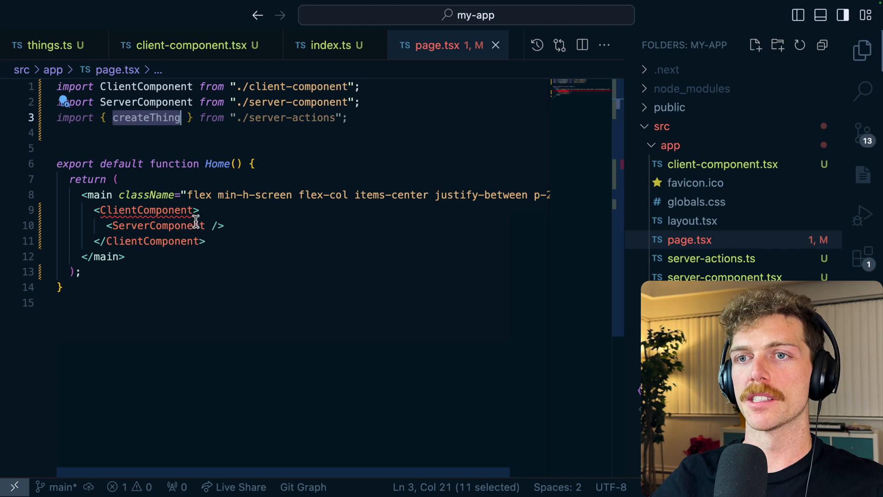
text(createThing)
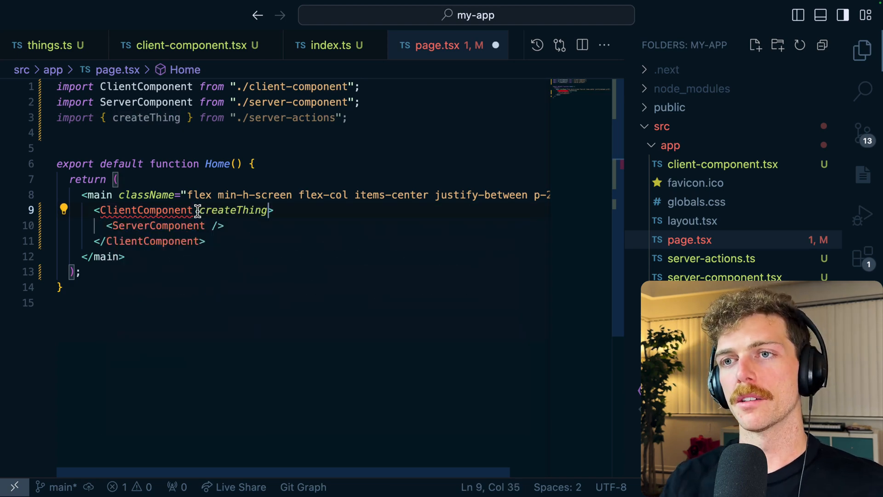
text(={createThing})
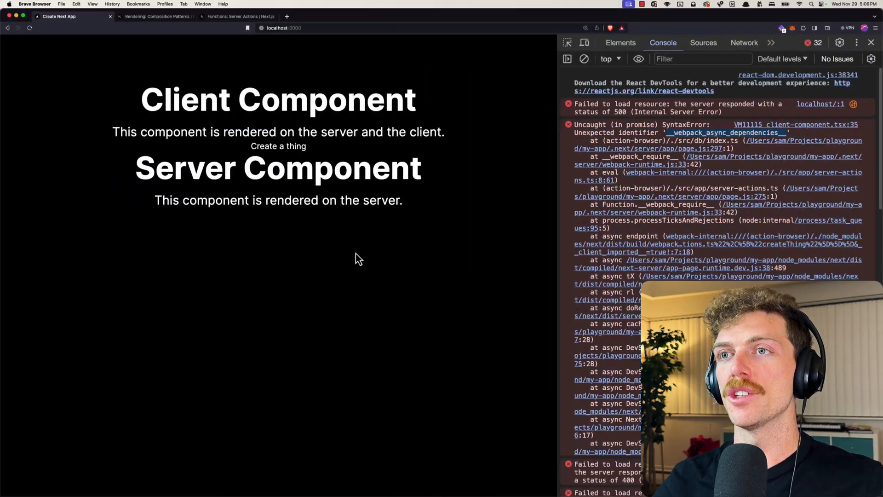
mouse_move(651, 38)
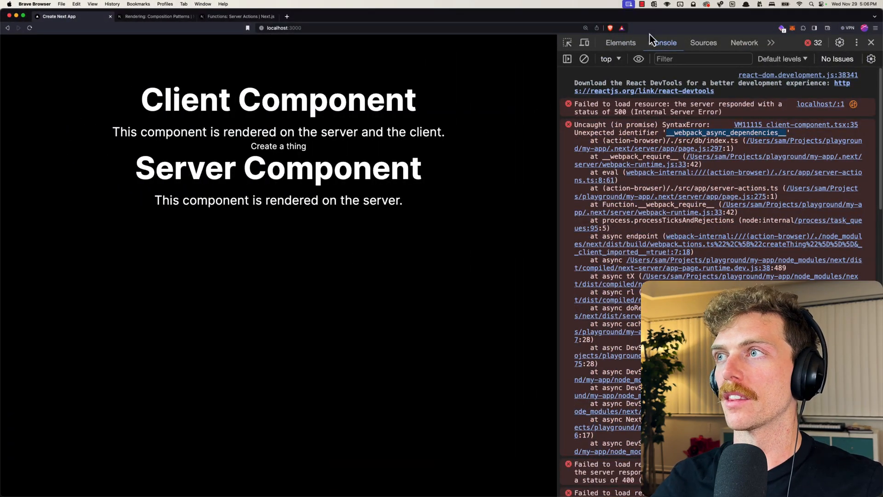
click(584, 59)
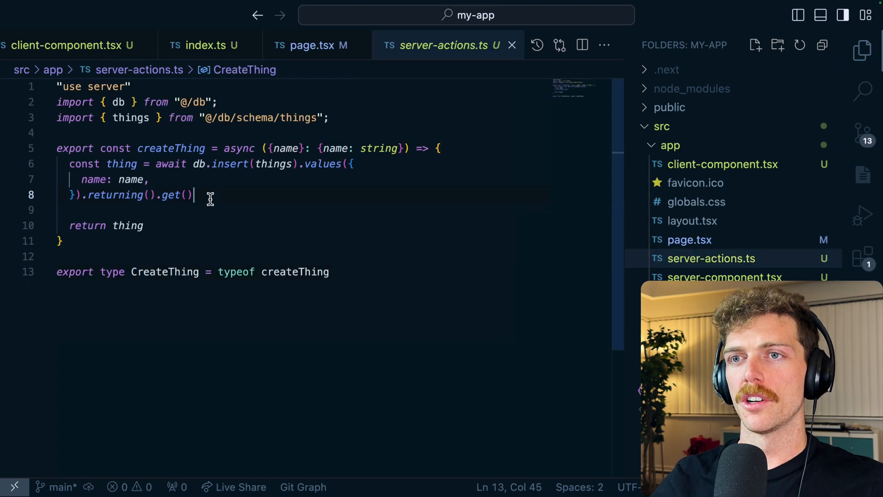
Check the browser console for errors, then view the Server Actions documentation page.
text(console)
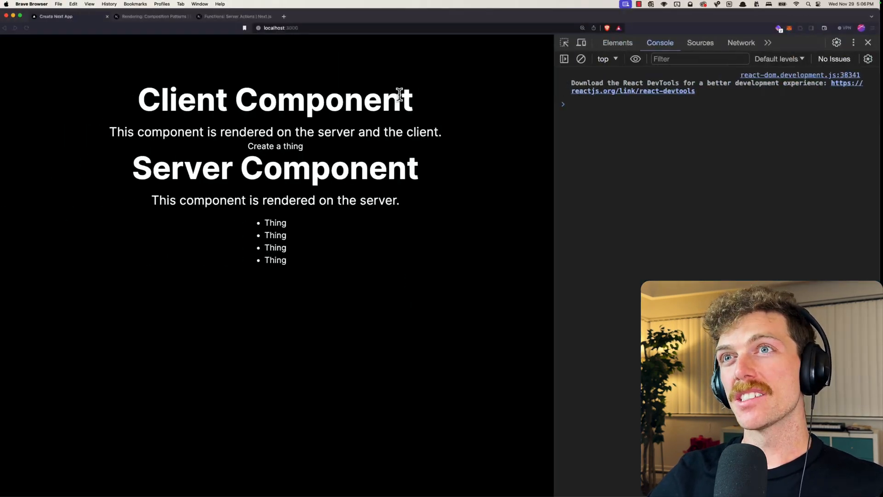
click(237, 16)
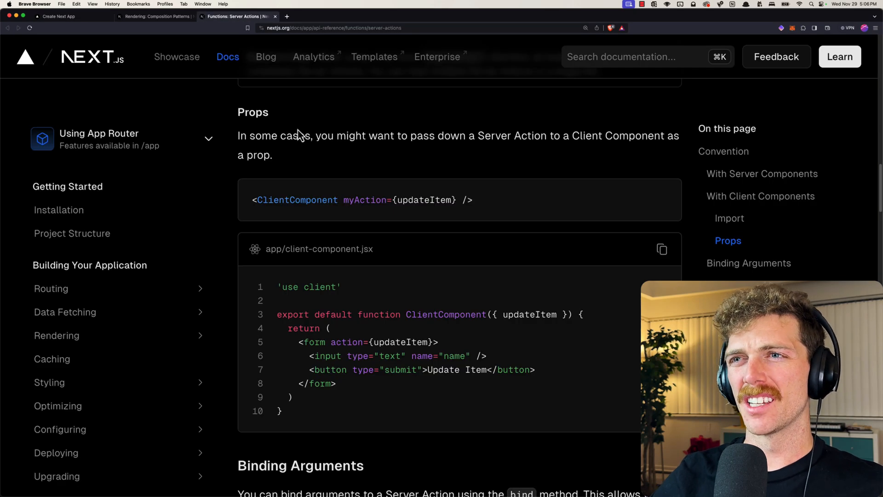
mouse_move(331, 128)
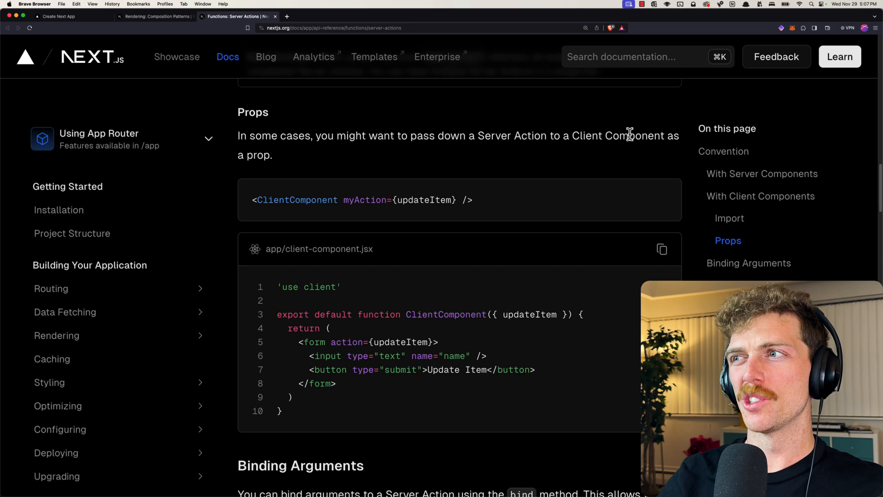
mouse_move(402, 178)
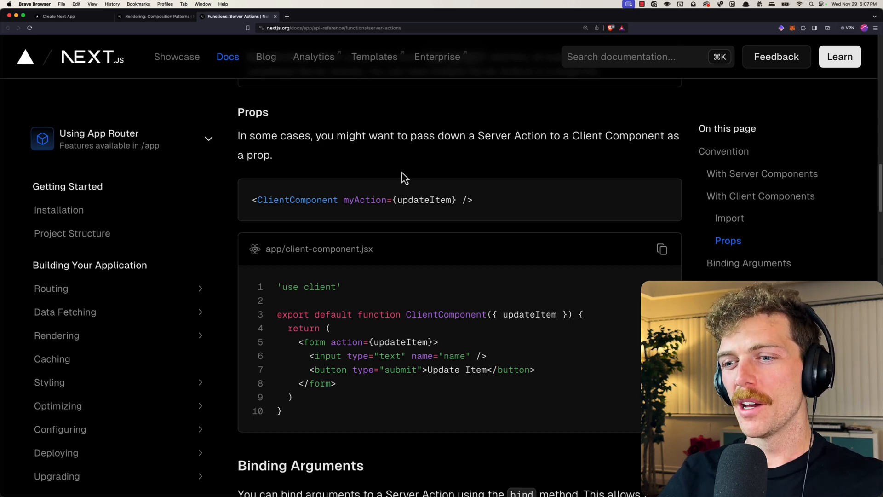
scroll(down, 3)
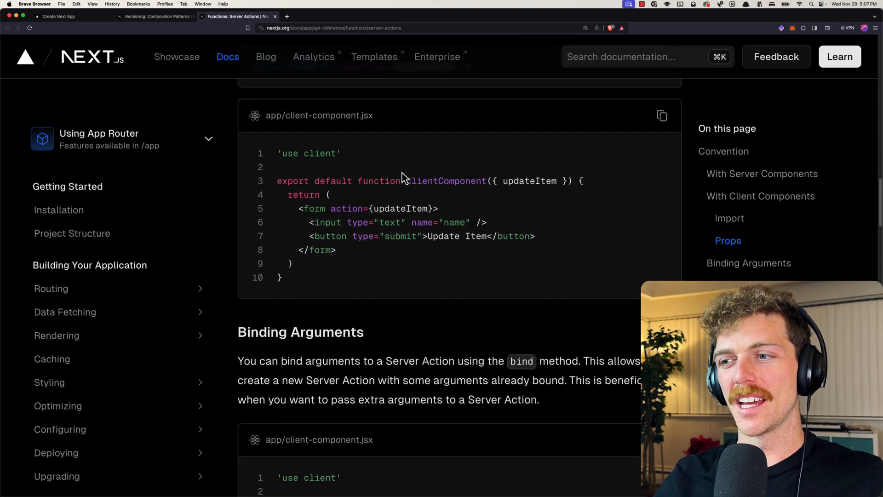